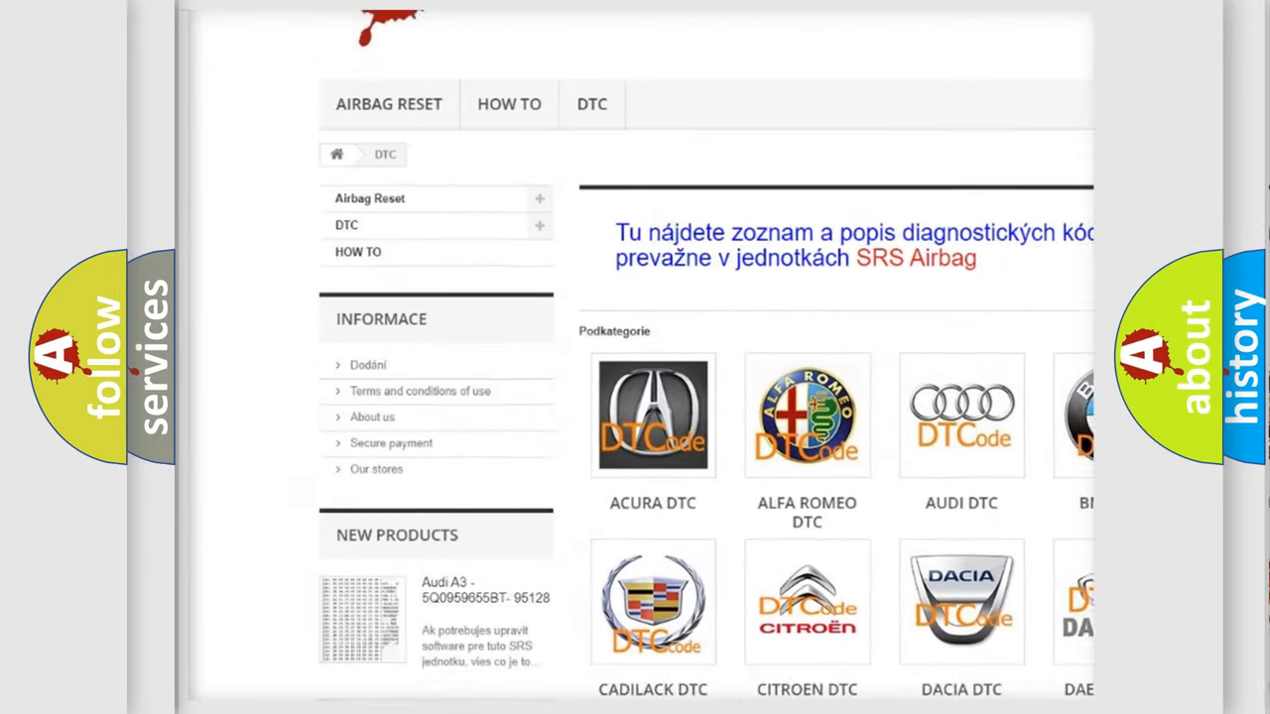
{"action": "scroll", "scroll_direction": "down", "scroll_amount": 3}
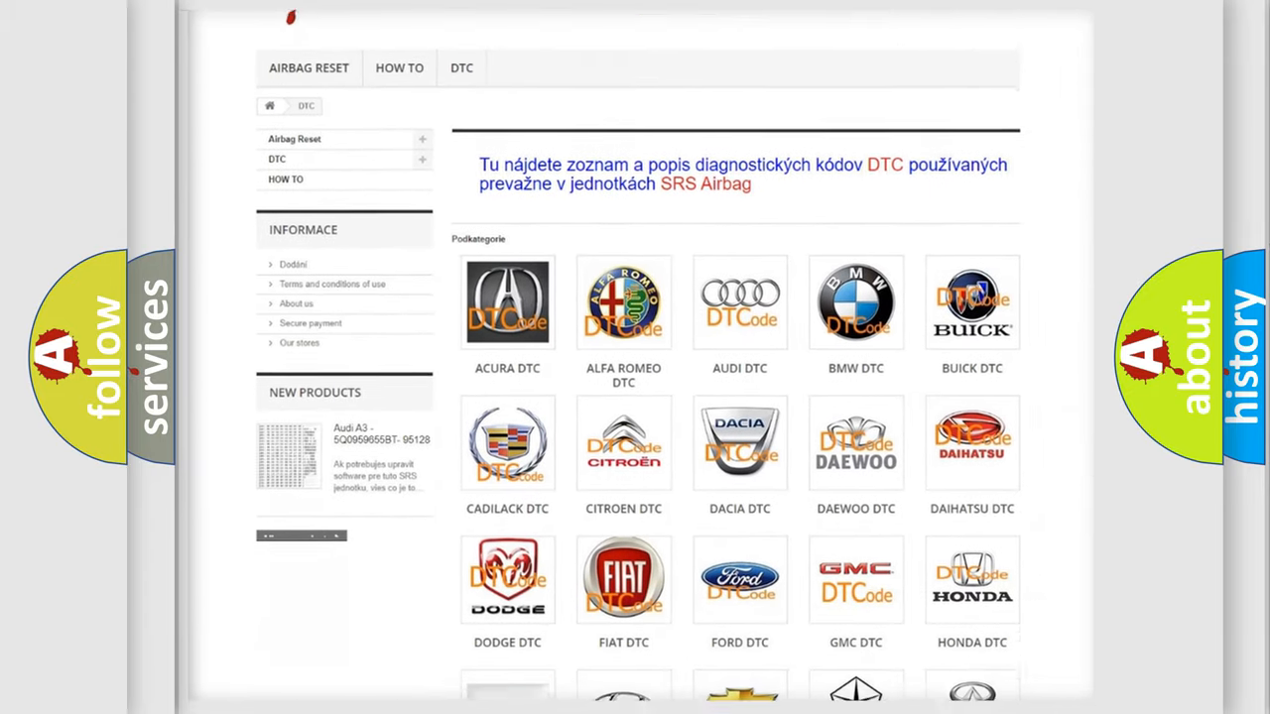
{"action": "scroll", "scroll_direction": "down", "scroll_amount": 3}
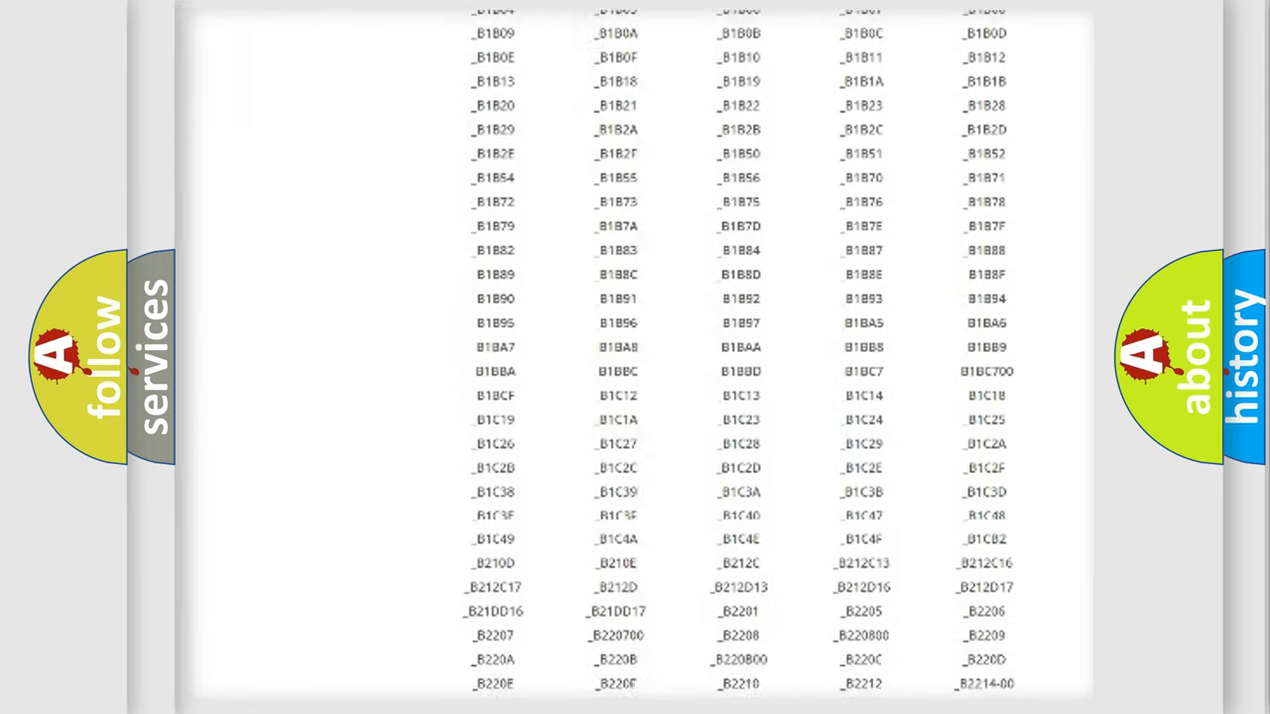
{"action": "scroll", "scroll_direction": "down", "scroll_amount": 3}
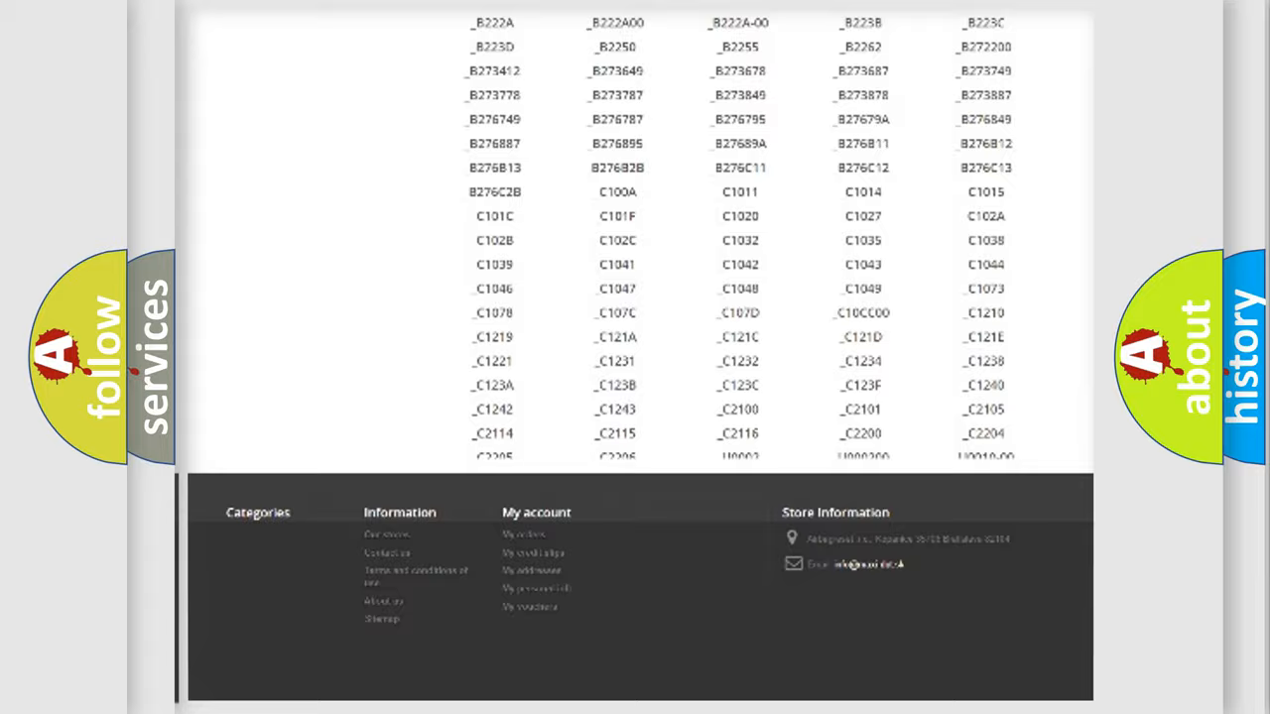